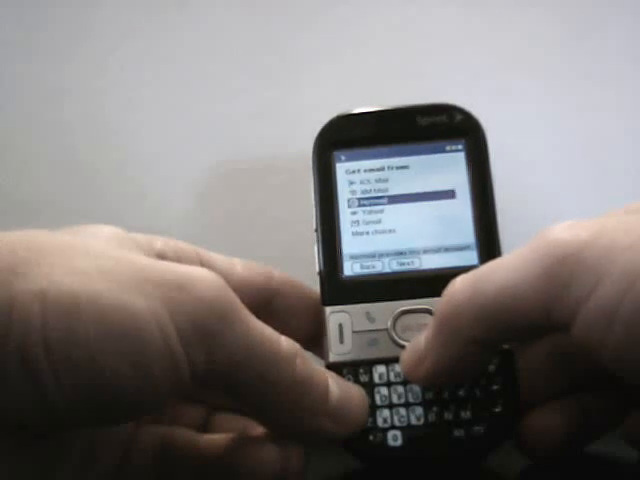
pyautogui.scroll(-3)
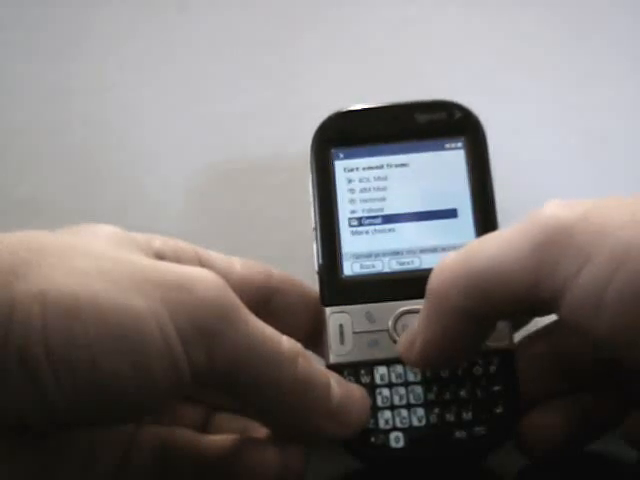